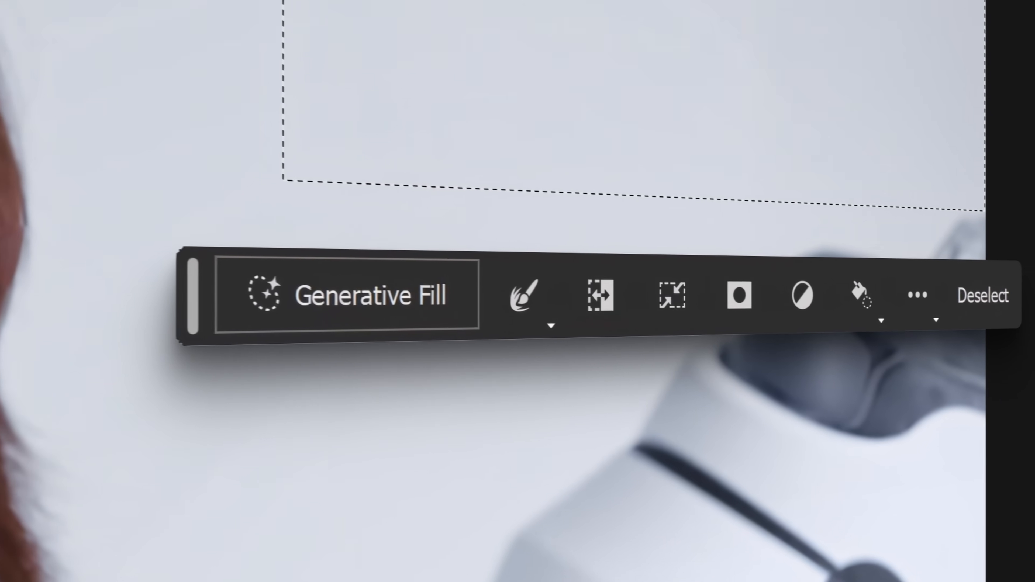
Step: Generate fill content for the selected area of the video frame
{"action": "left_click", "coordinate": [371, 295]}
{"action": "type", "text": "............ummm."}
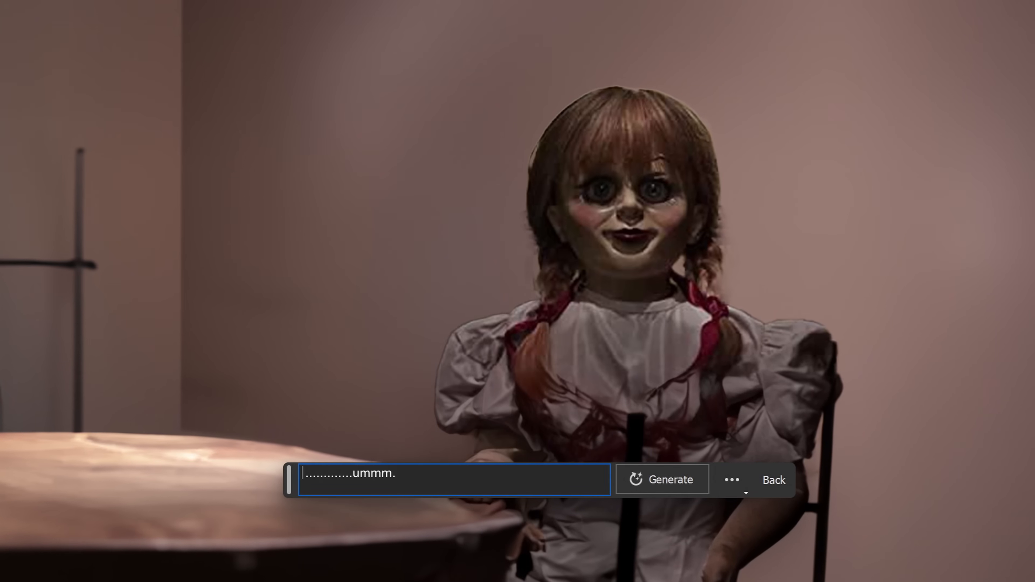
{"action": "left_click", "coordinate": [662, 479]}
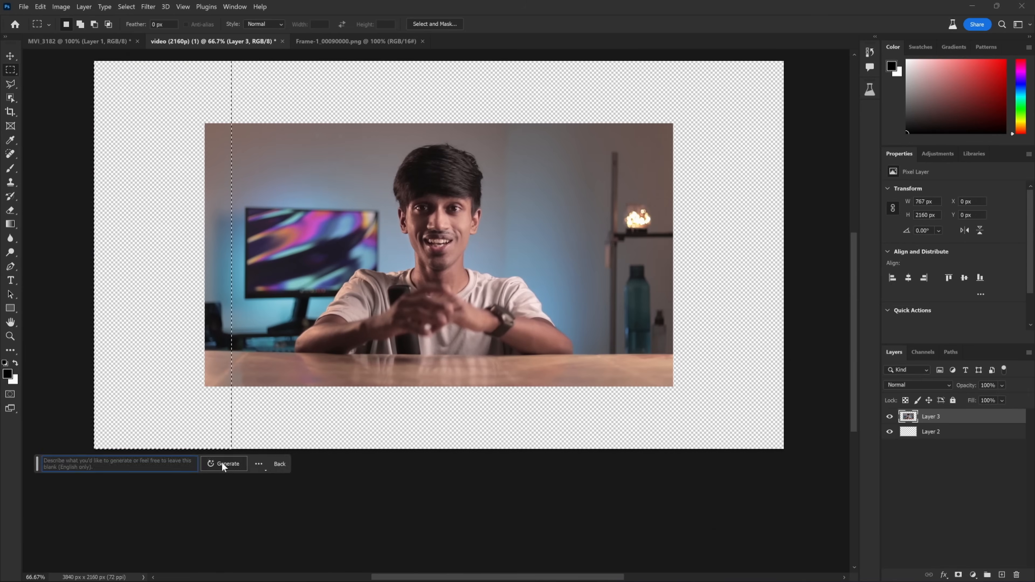
Step: Generate a background for the empty transparent border around the video frame
{"action": "left_click", "coordinate": [228, 464]}
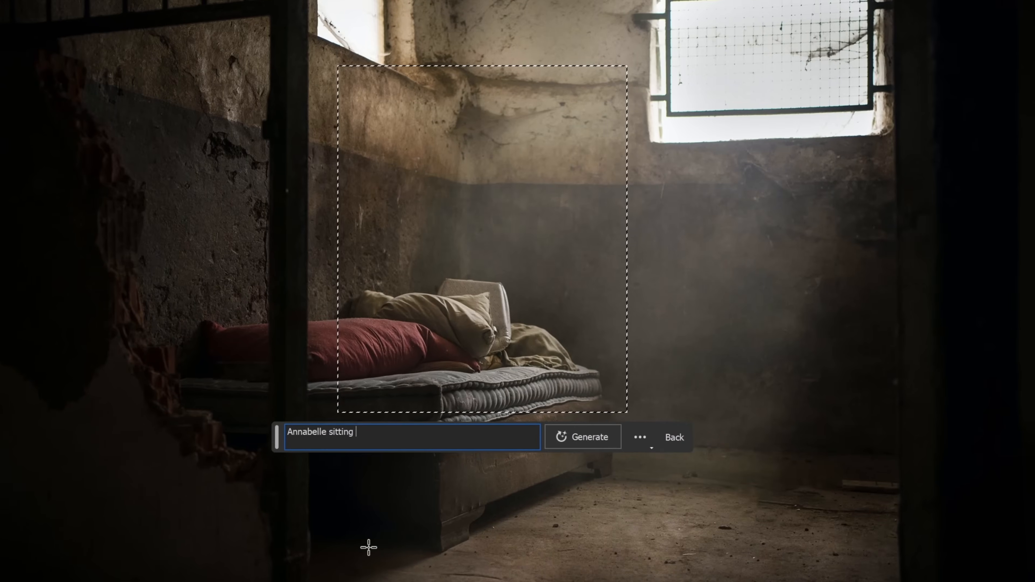
Step: Generate an Annabelle doll sitting on the bed from the prompt 'Annabelle sitting'
{"action": "left_click", "coordinate": [582, 437]}
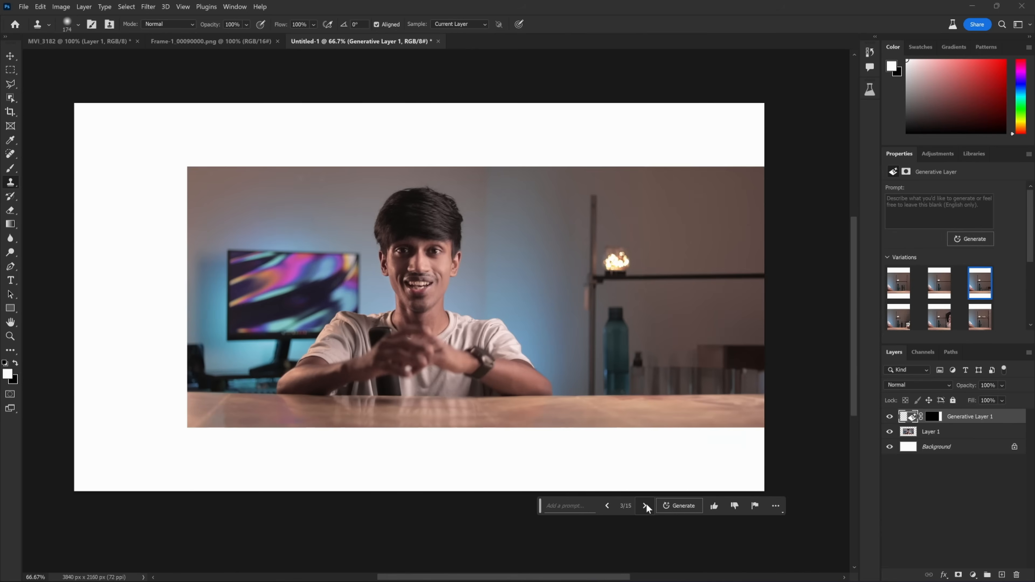
Step: Cycle through three later Generative Fill variations of the extended room background
{"action": "left_click", "coordinate": [645, 506]}
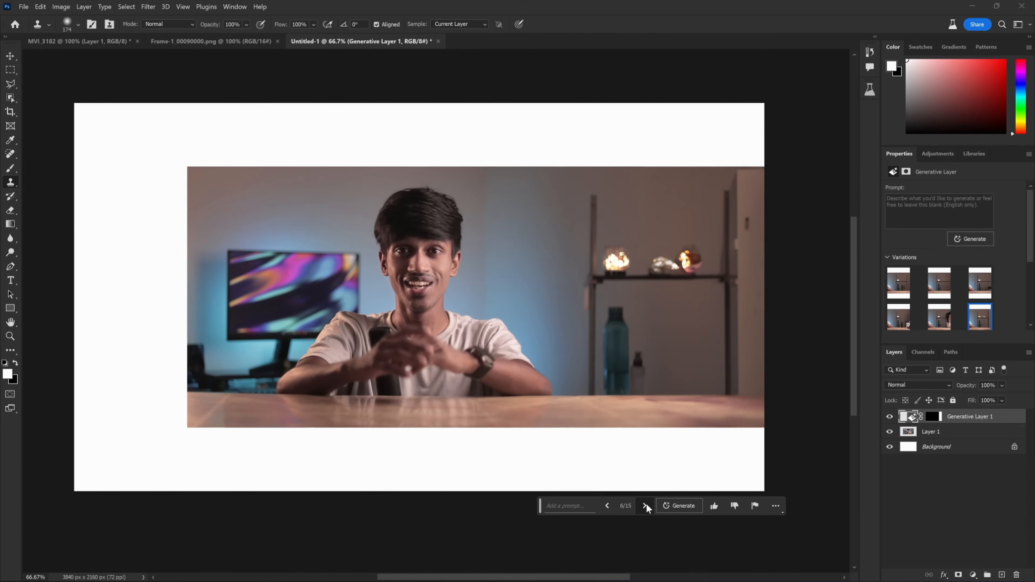
{"action": "left_click", "coordinate": [644, 506]}
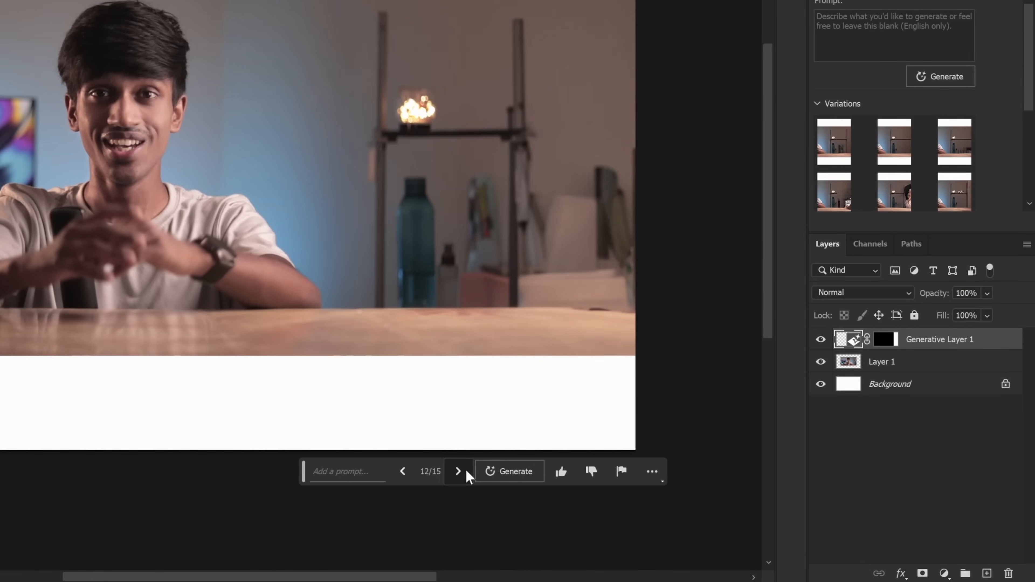
{"action": "left_click", "coordinate": [458, 472]}
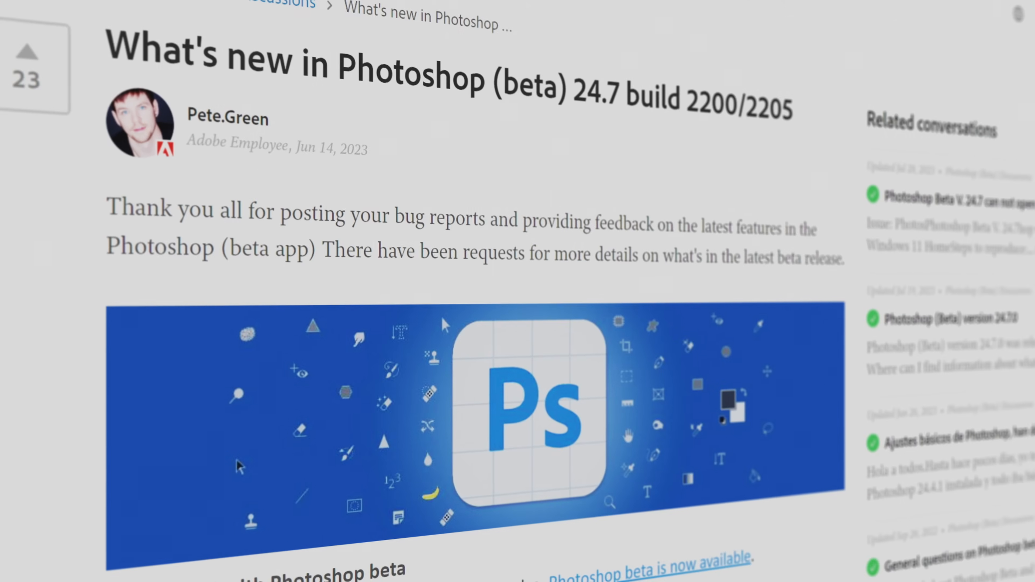
Step: Scroll down through the Photoshop (beta) 24.7 what's-new community post
{"action": "scroll", "scroll_direction": "down", "scroll_amount": 3}
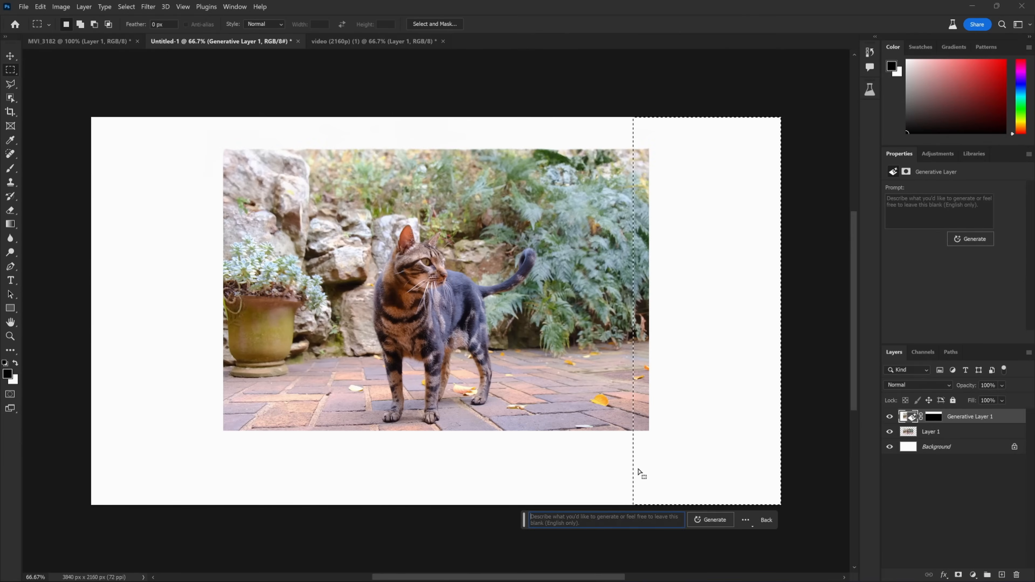
Step: Generate a seamless garden background for the empty right edge of the cat photo
{"action": "left_click", "coordinate": [714, 520]}
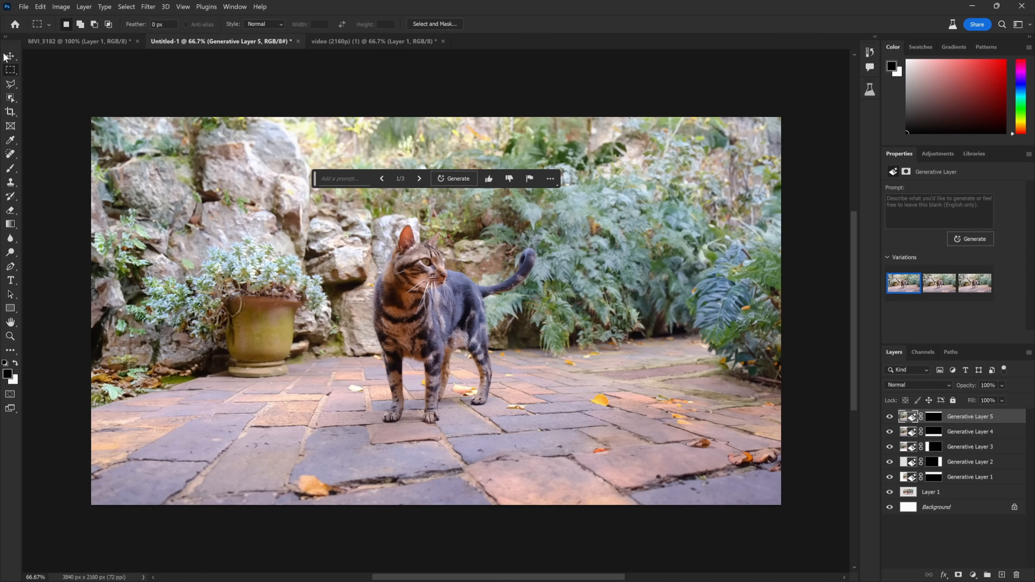